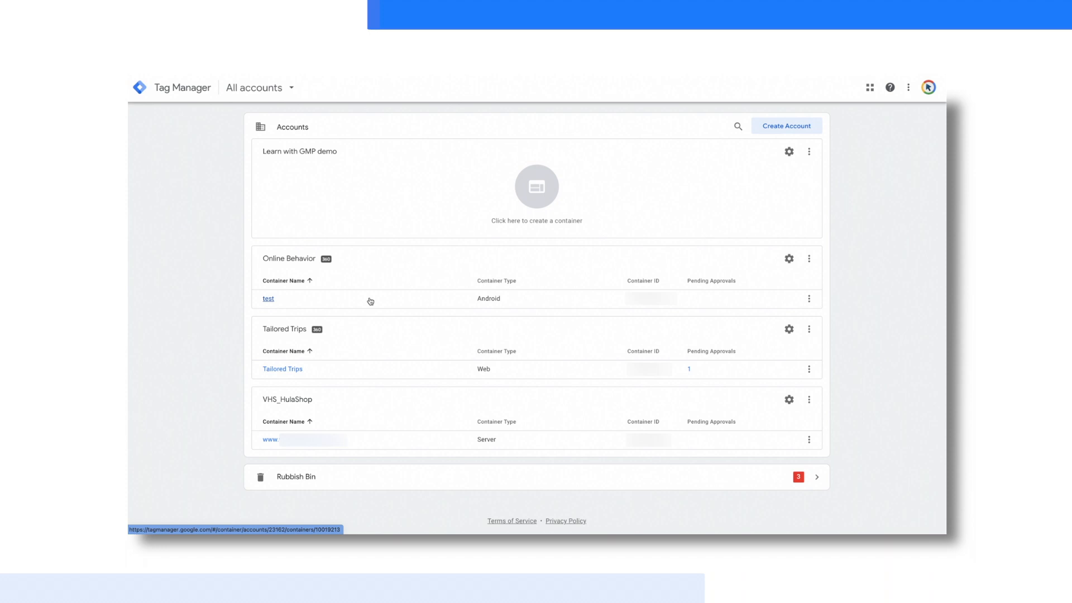
mouse_move(537, 198)
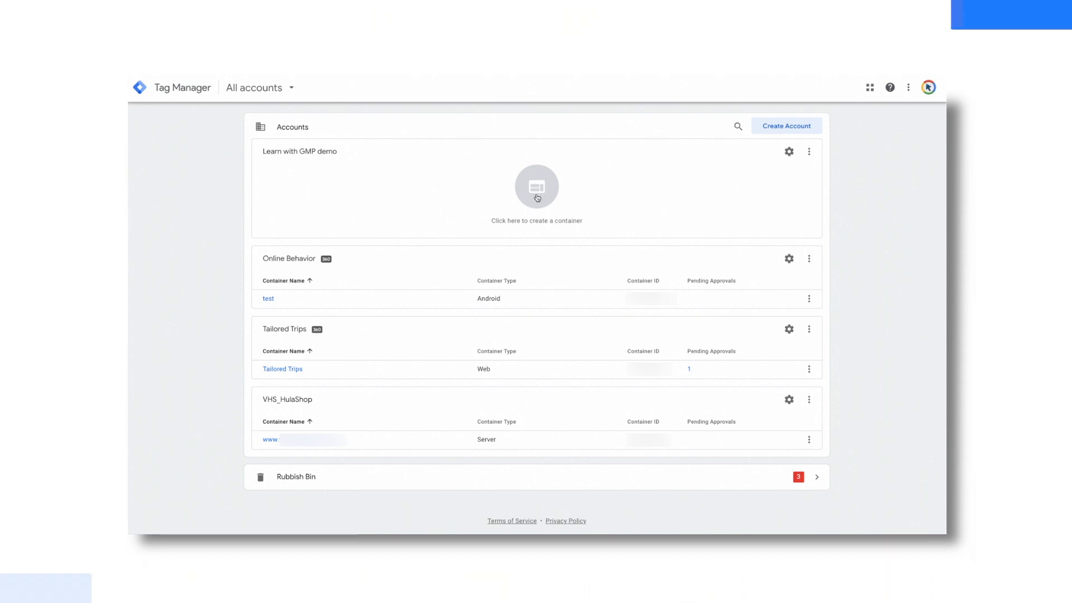
Create a new Web container under the Learn with GMP demo account
click(536, 195)
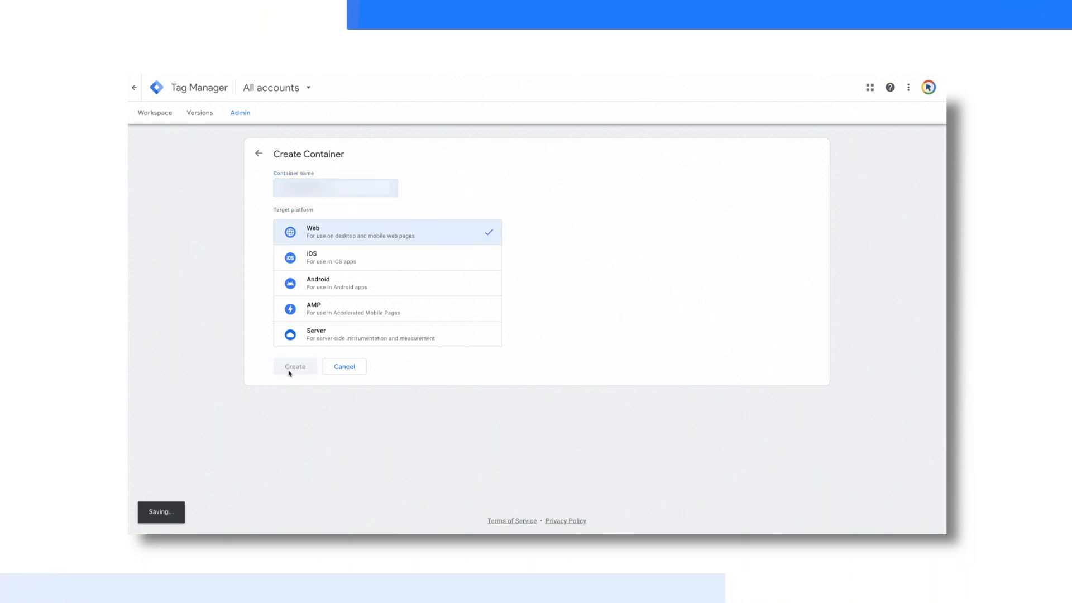
click(295, 366)
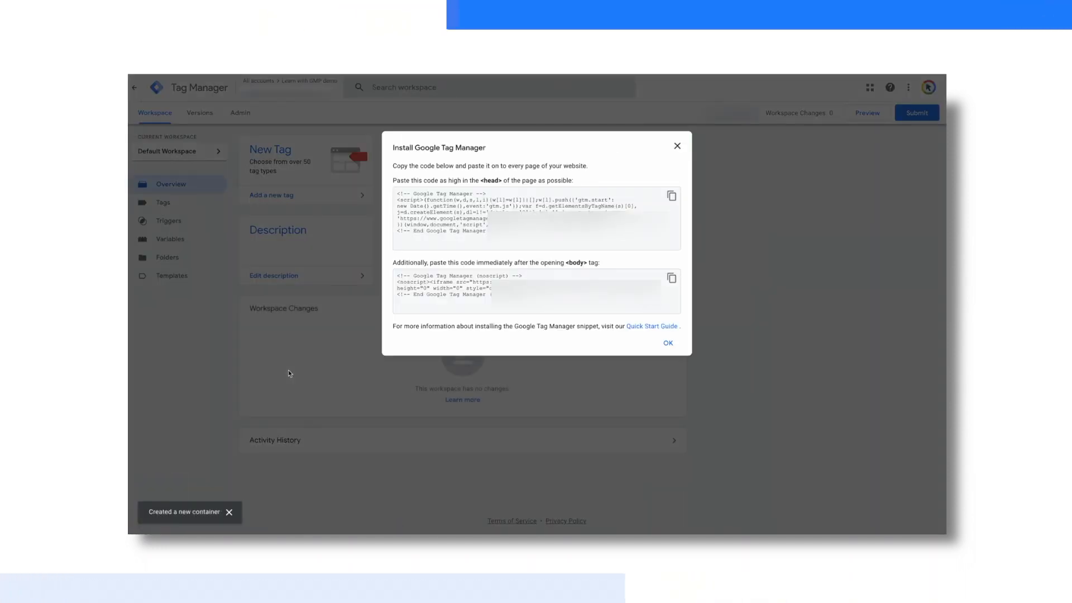
Dismiss the install-code dialog and show the Workspaces panel listing Default Workspace
click(668, 342)
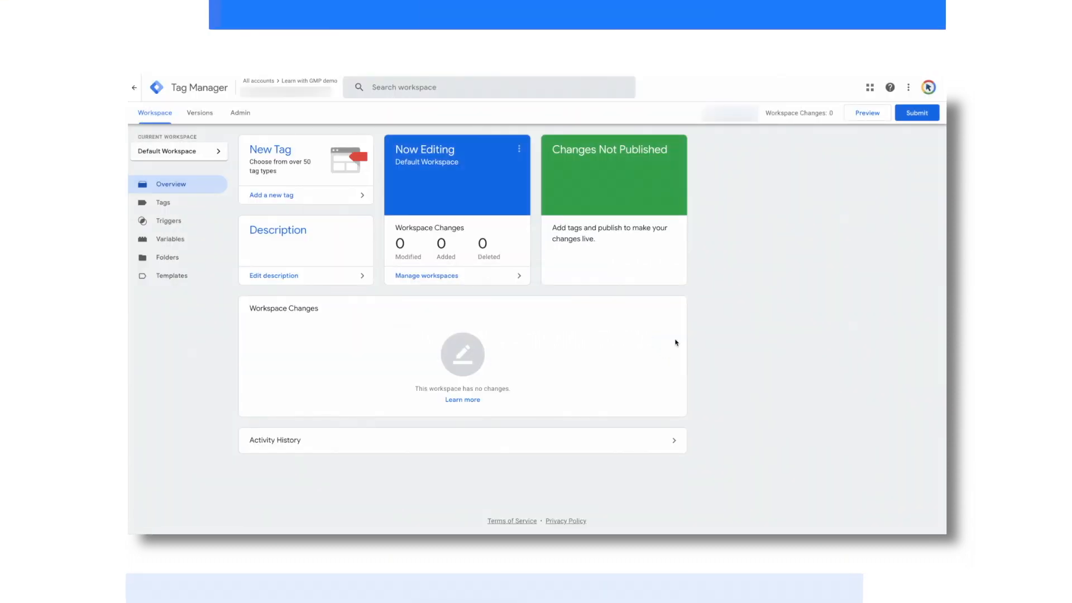
mouse_move(715, 320)
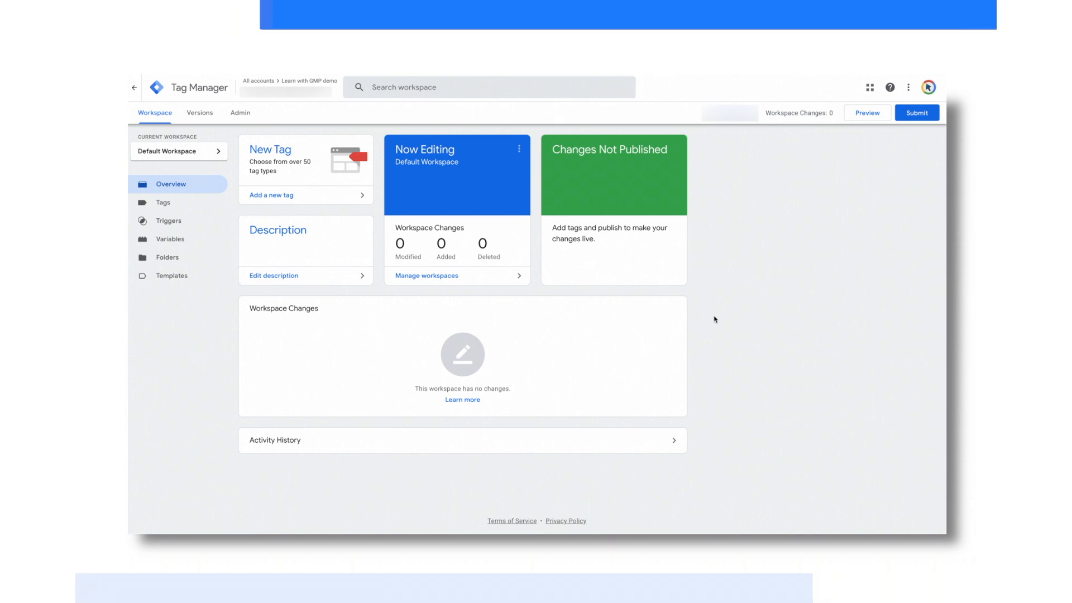
mouse_move(179, 152)
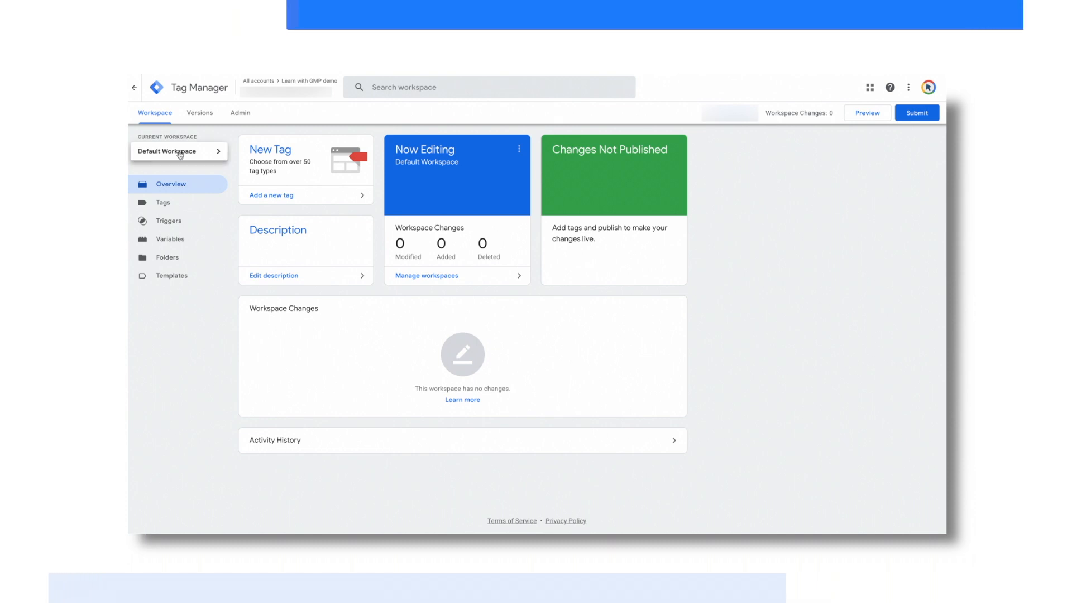
mouse_move(233, 170)
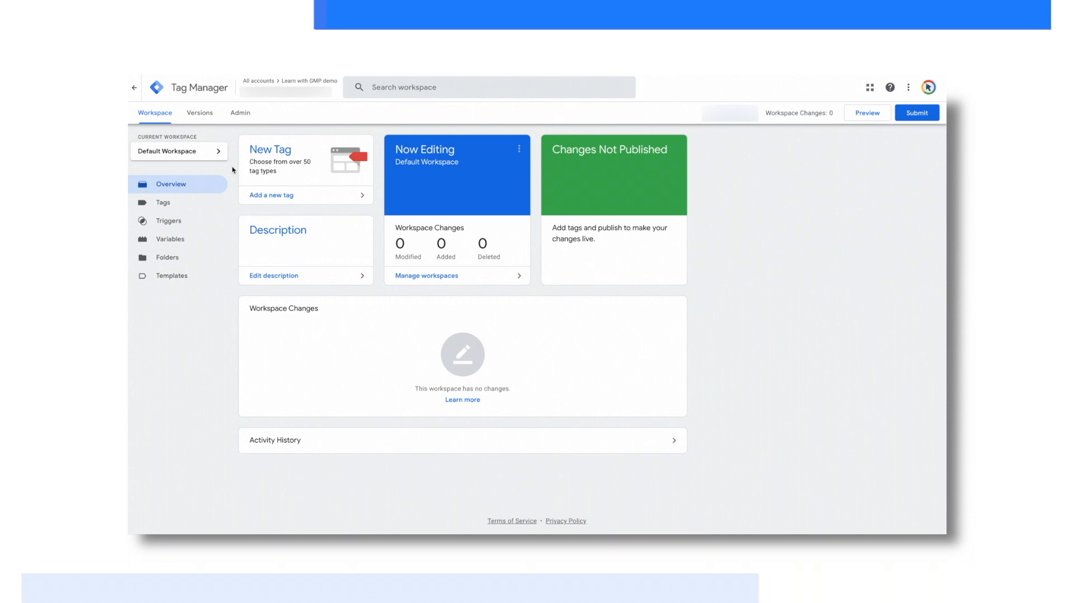
click(179, 151)
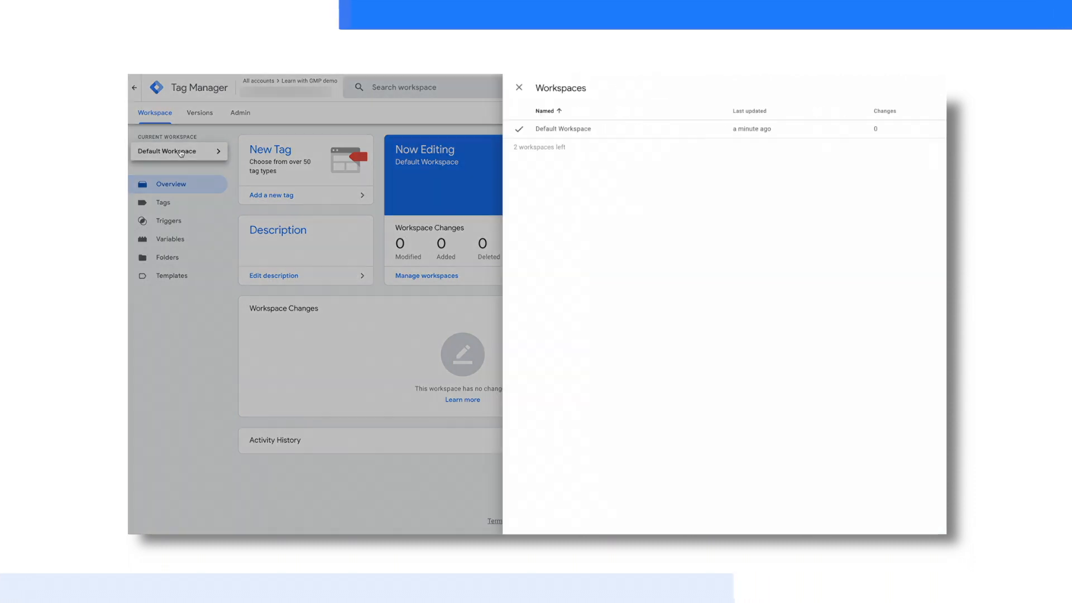